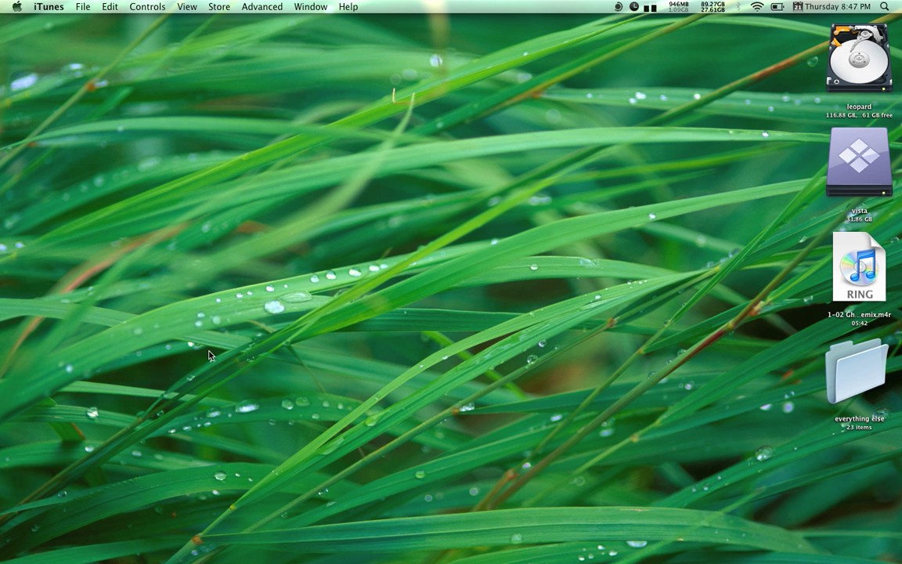
mouse_move(310, 536)
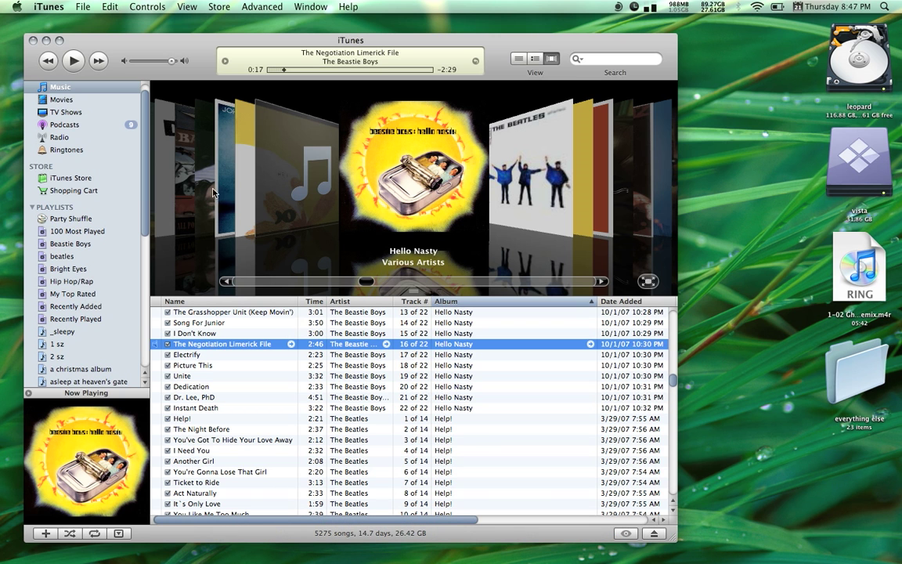
Confirm in Preferences that Import Using is the AAC Encoder at High Quality (128 kbps), then close it
left_click(49, 6)
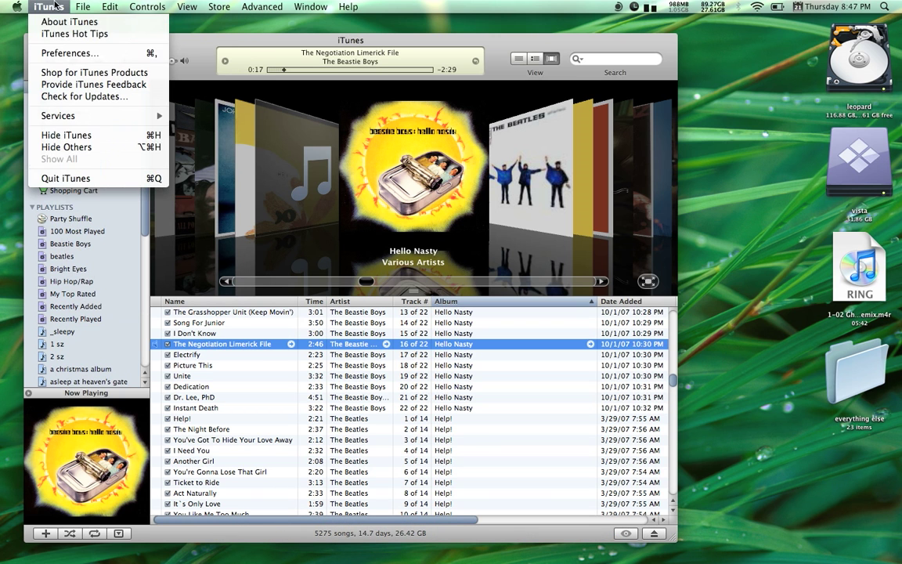
left_click(69, 53)
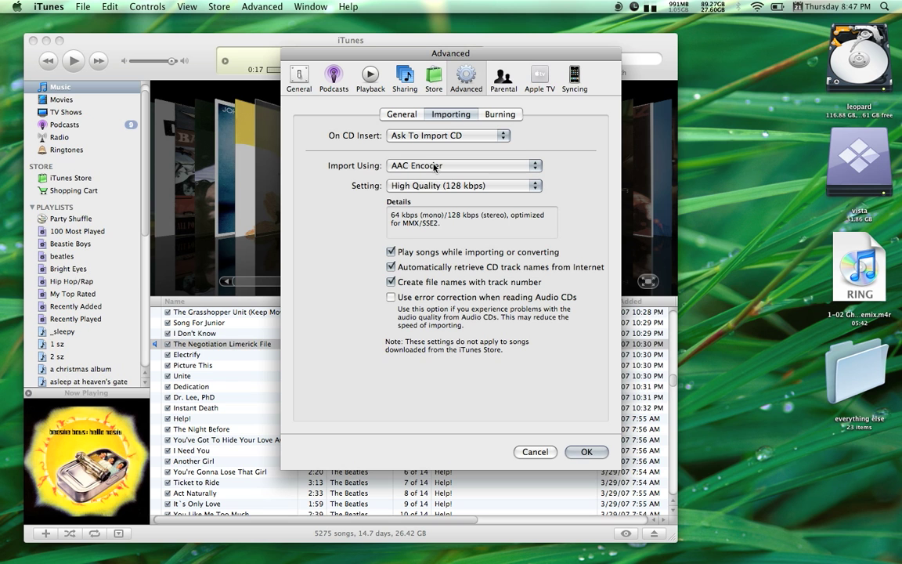
left_click(461, 165)
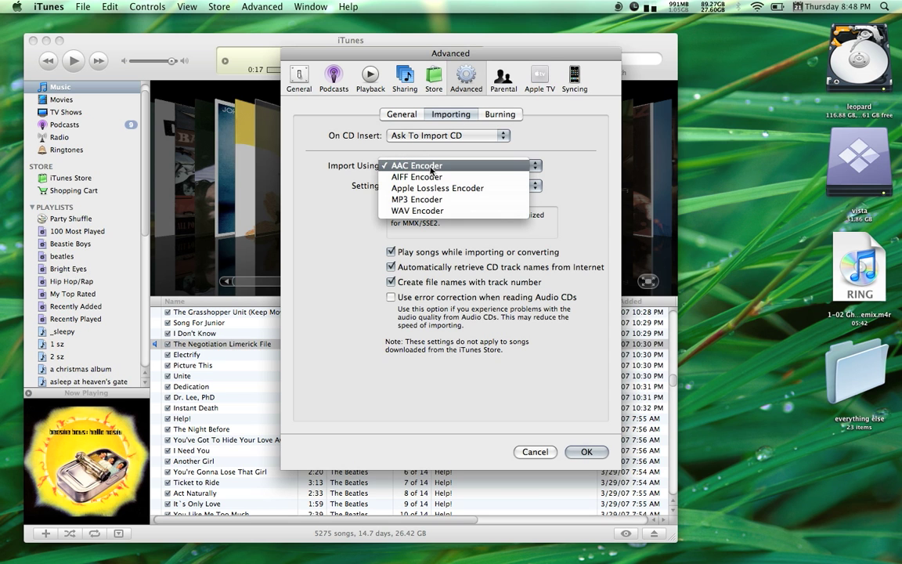
mouse_move(416, 199)
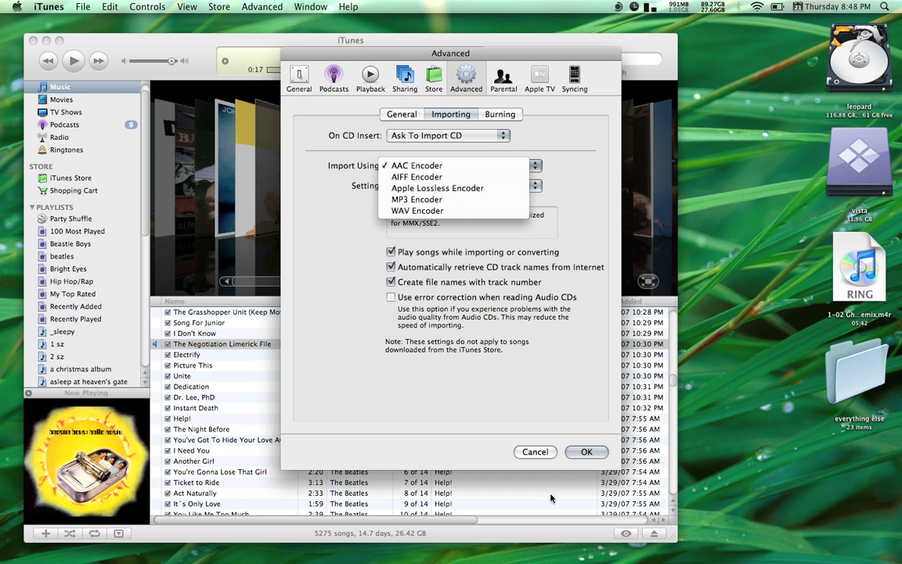
left_click(416, 166)
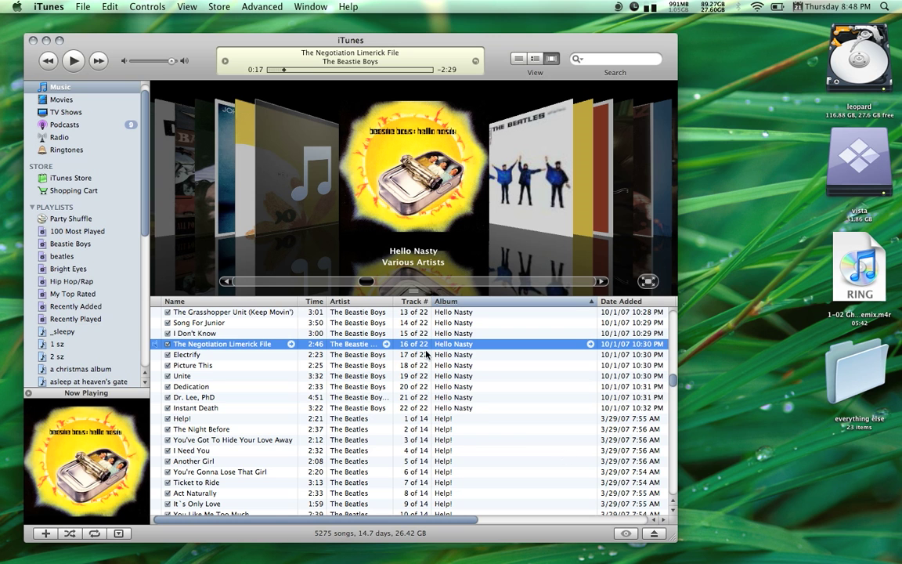
mouse_move(376, 347)
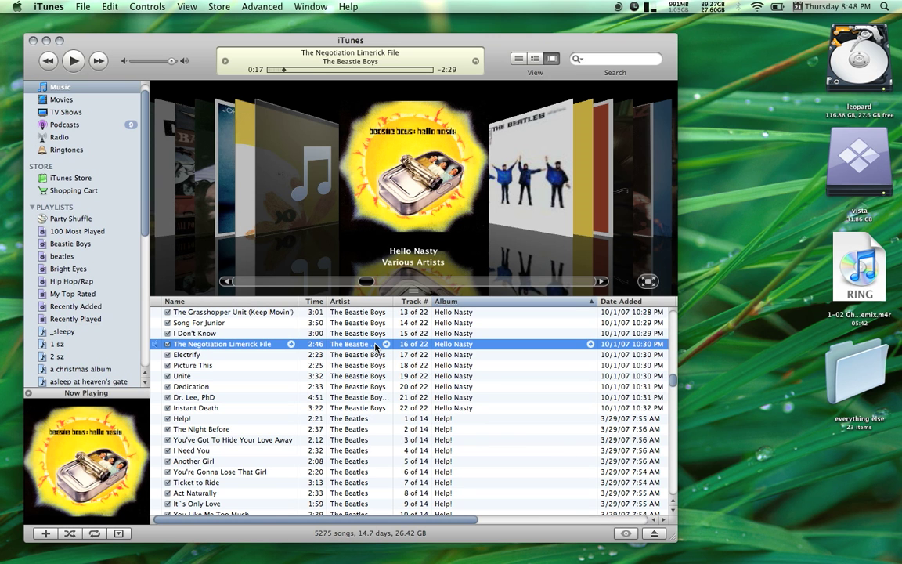
Play The Negotiation Limerick File, convert it to an AAC copy, then pause playback
double_click(358, 344)
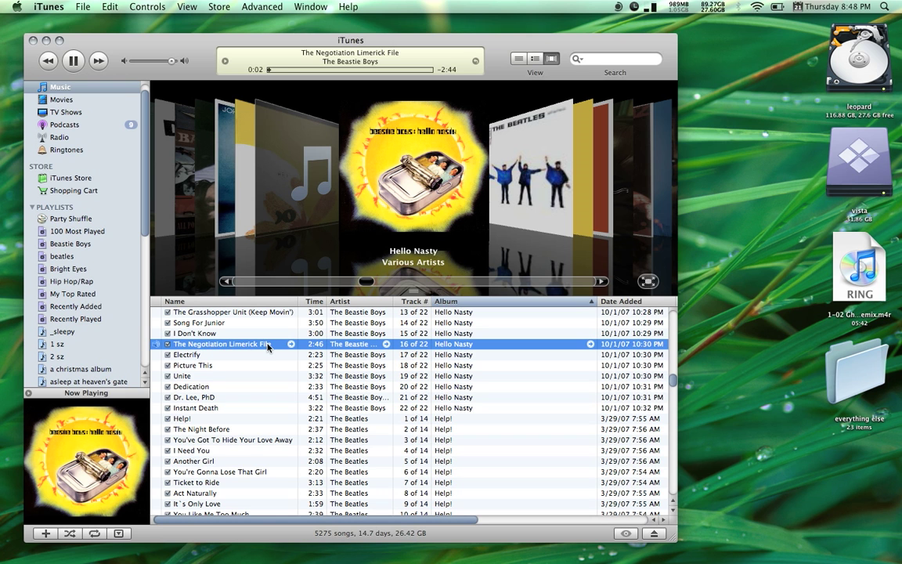
right_click(221, 344)
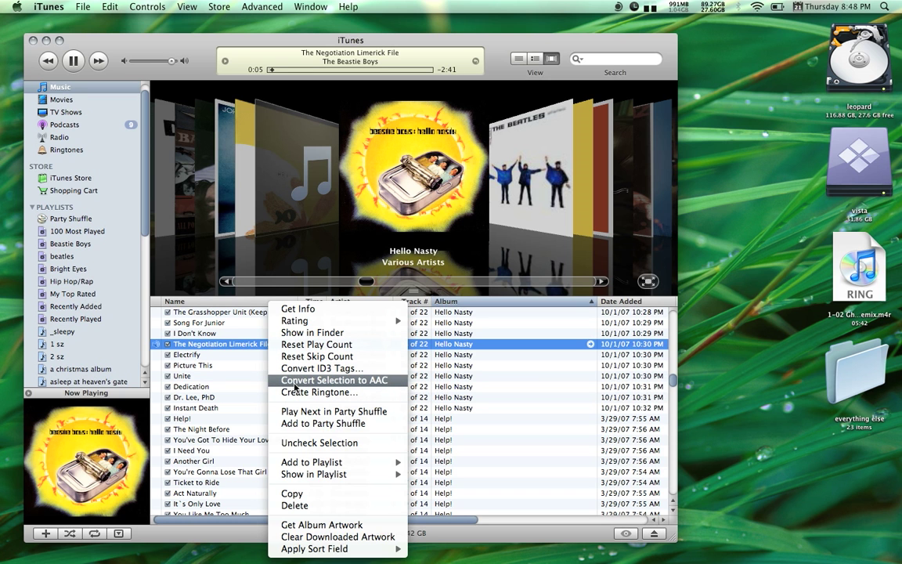
left_click(334, 379)
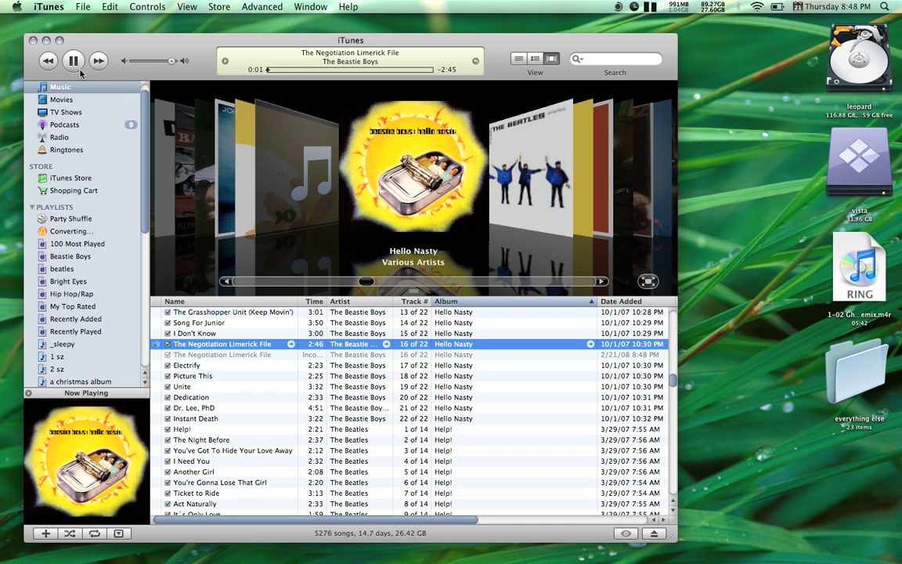
left_click(72, 60)
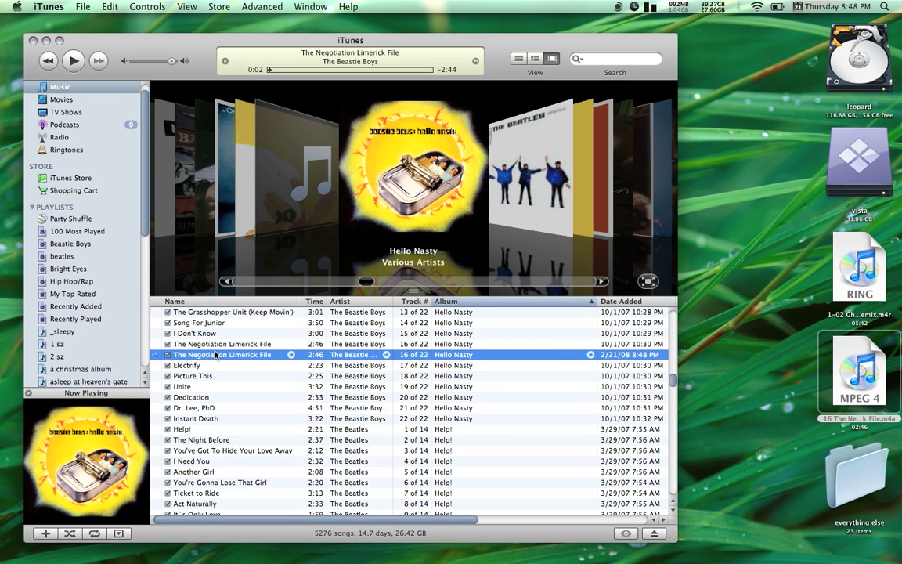
Delete the converted AAC duplicate of The Negotiation Limerick File from the library and confirm Remove
right_click(221, 354)
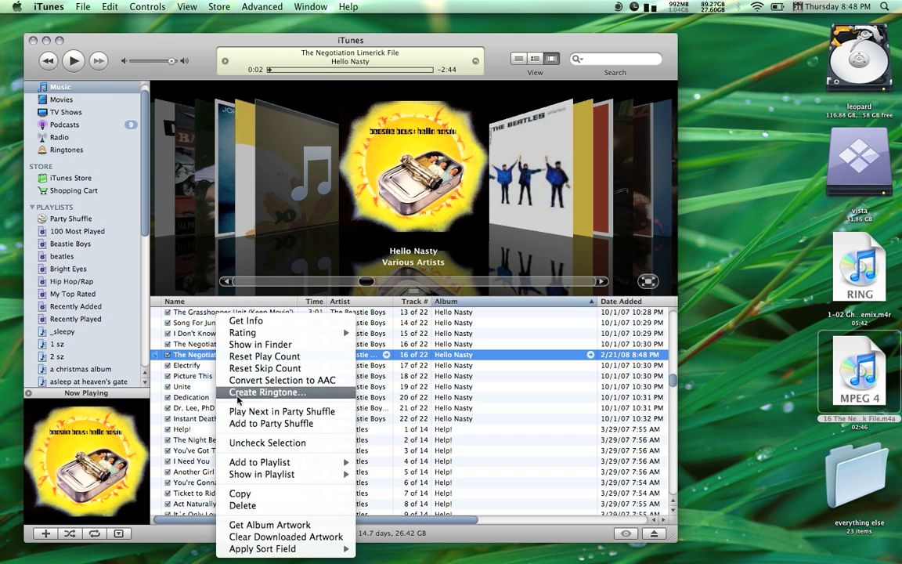
mouse_move(243, 504)
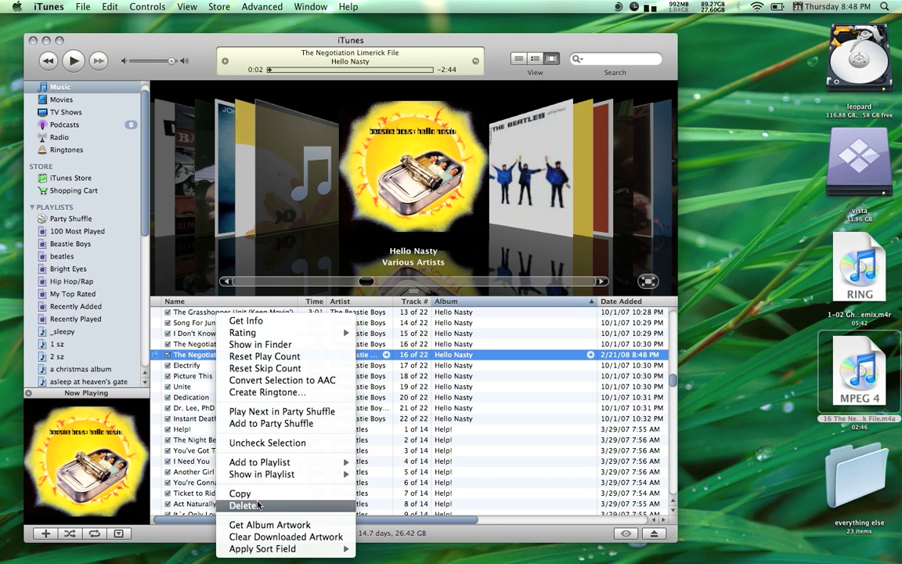
left_click(244, 505)
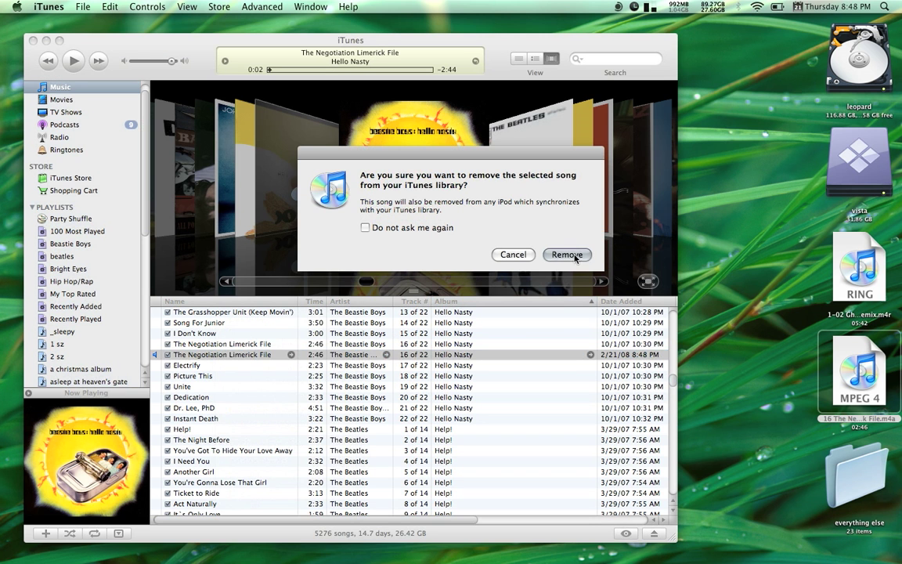
left_click(567, 254)
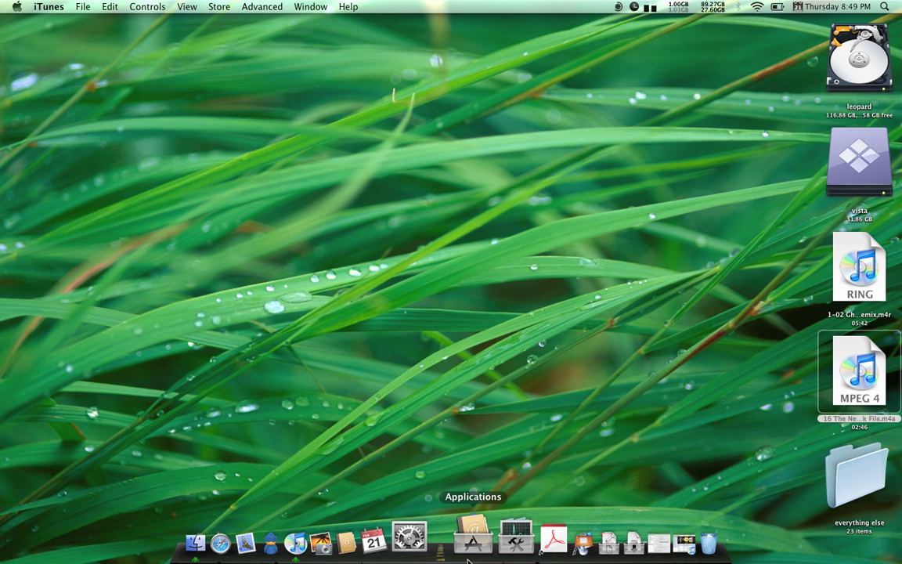
Launch Fission from the Applications stack and load 16 The Negotiation Limerick File.m4a from the desktop
left_click(473, 539)
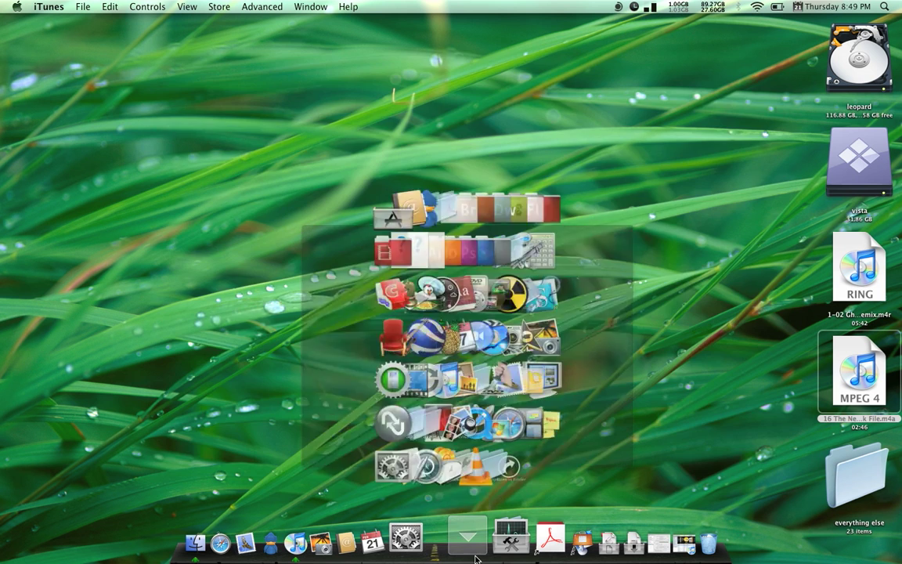
left_click(468, 539)
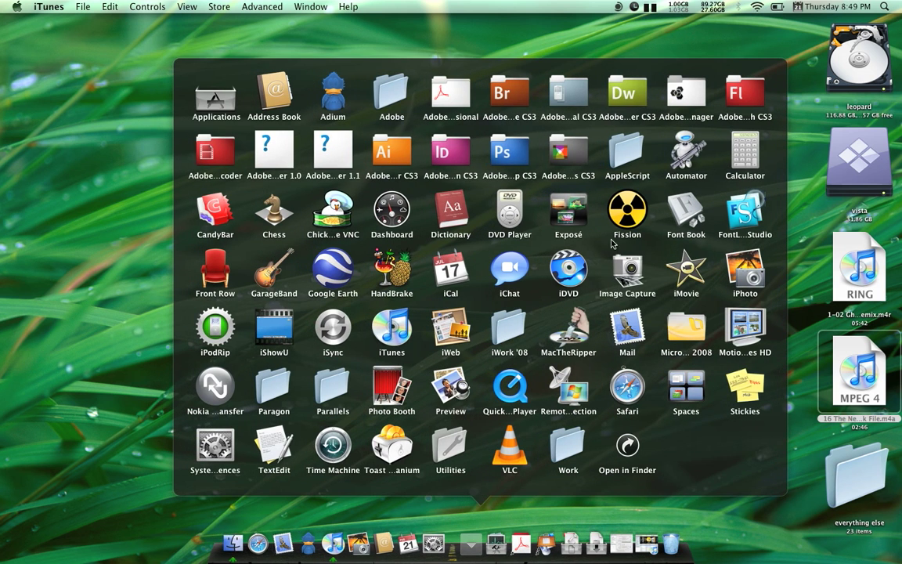
double_click(627, 209)
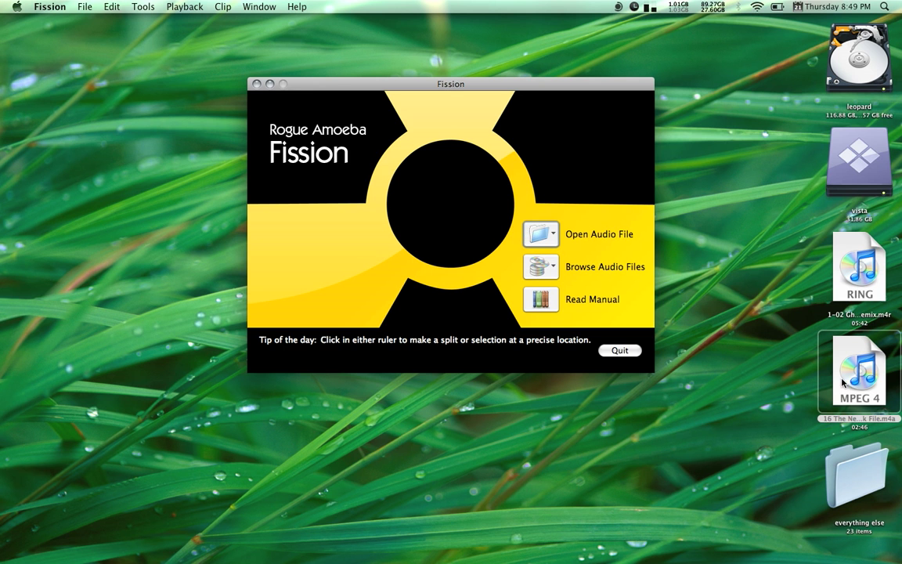
left_click_drag(859, 372, 806, 353)
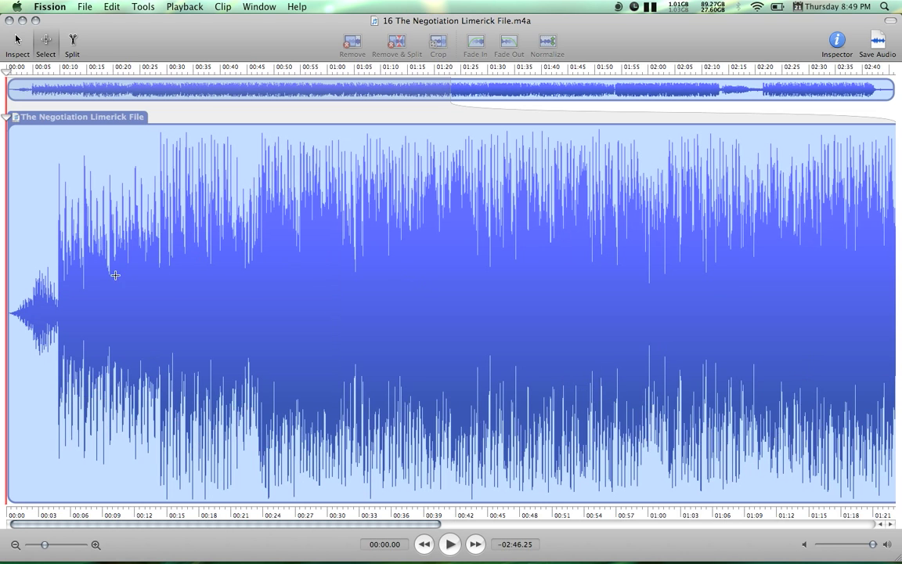
mouse_move(56, 288)
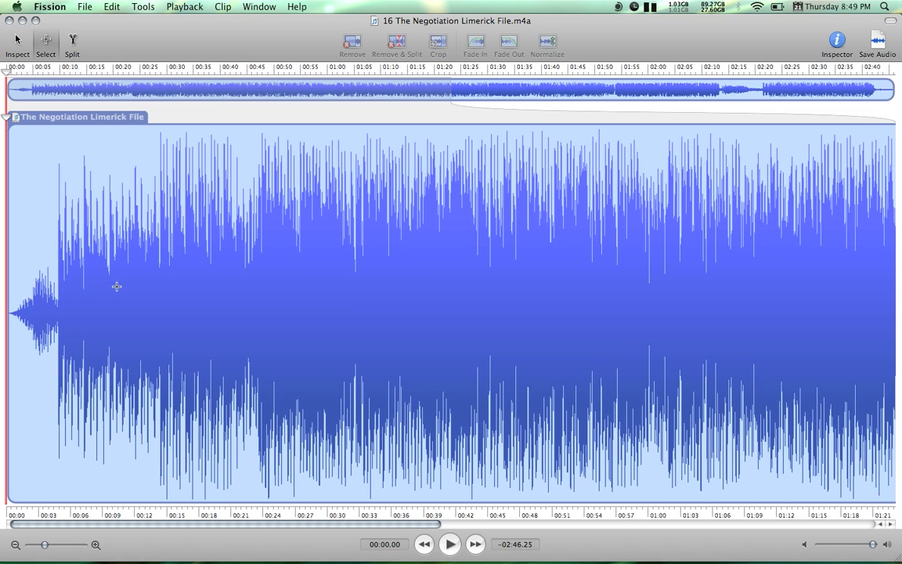
mouse_move(301, 290)
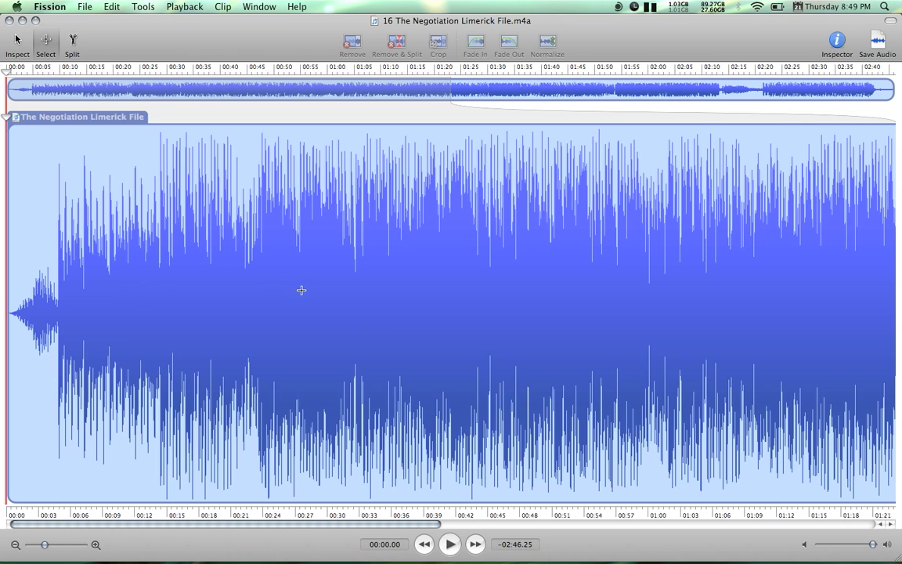
Select roughly 00:27–00:42 in the waveform, then use Set Selection to start the range at 00:00:20.63
left_click_drag(301, 294, 458, 293)
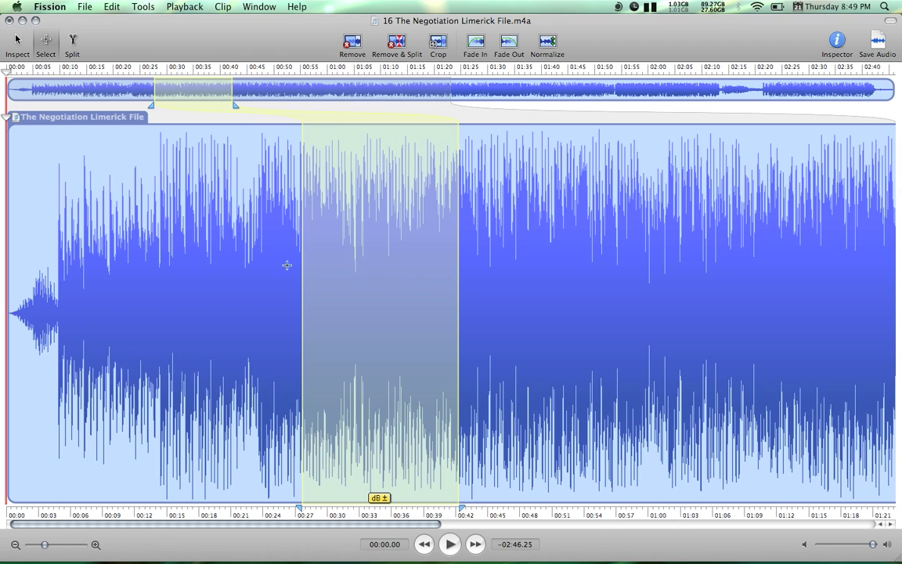
mouse_move(297, 379)
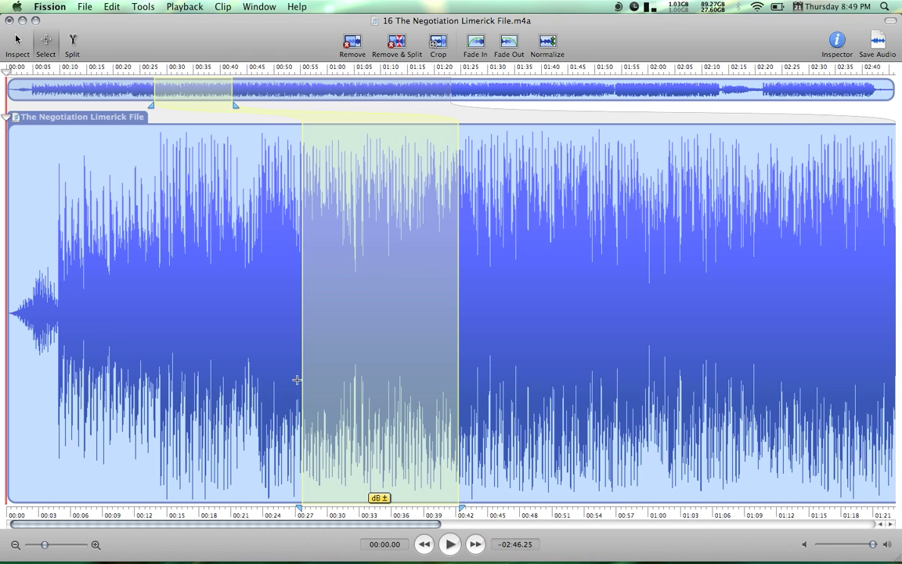
mouse_move(113, 44)
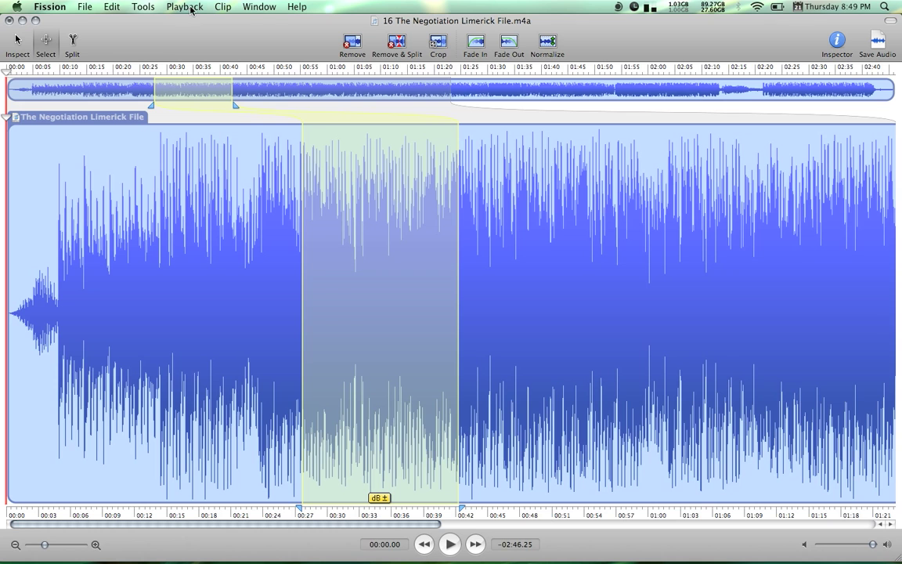
left_click(143, 7)
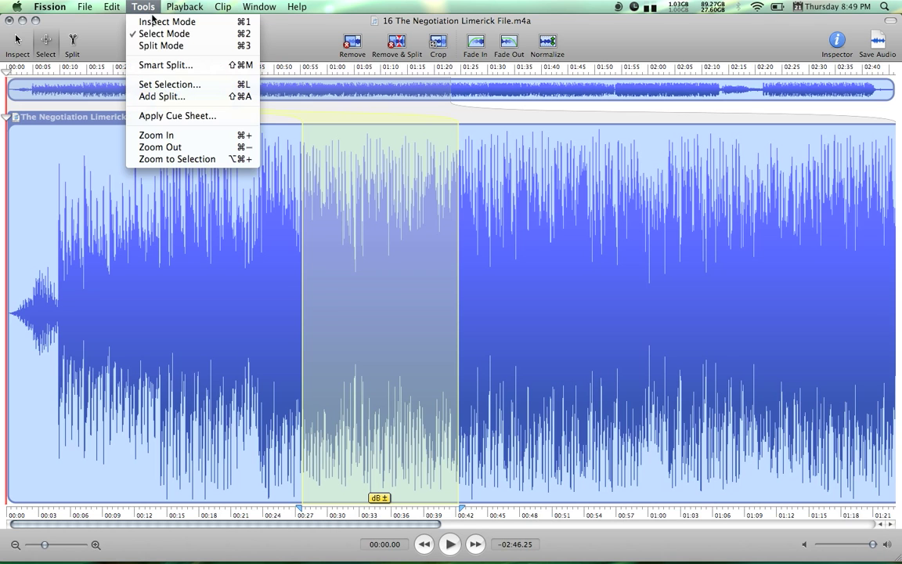
left_click(169, 85)
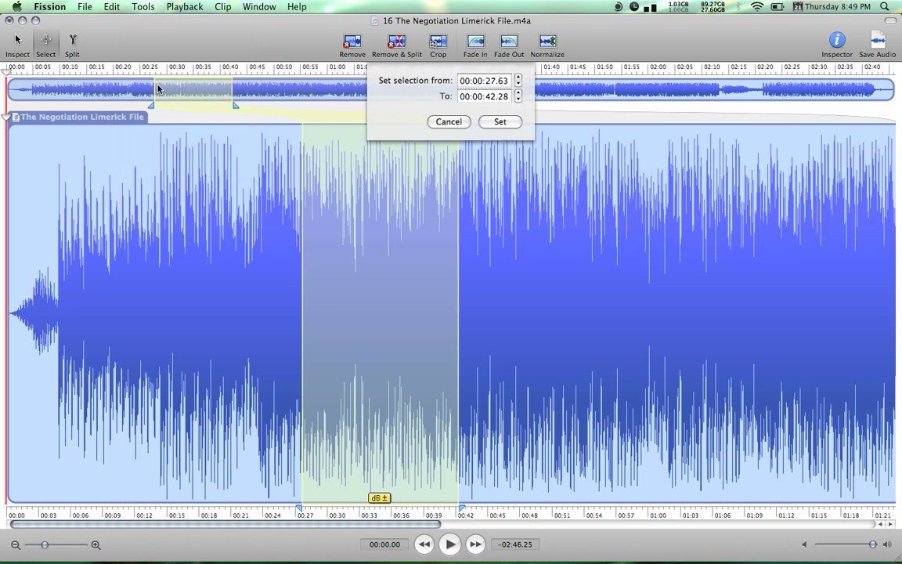
left_click(484, 80)
type("0")
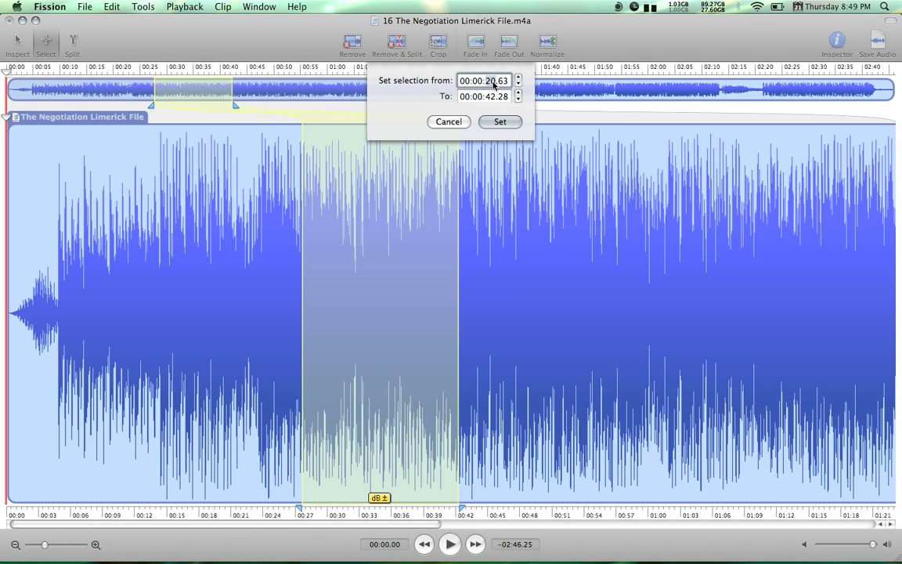
mouse_move(505, 84)
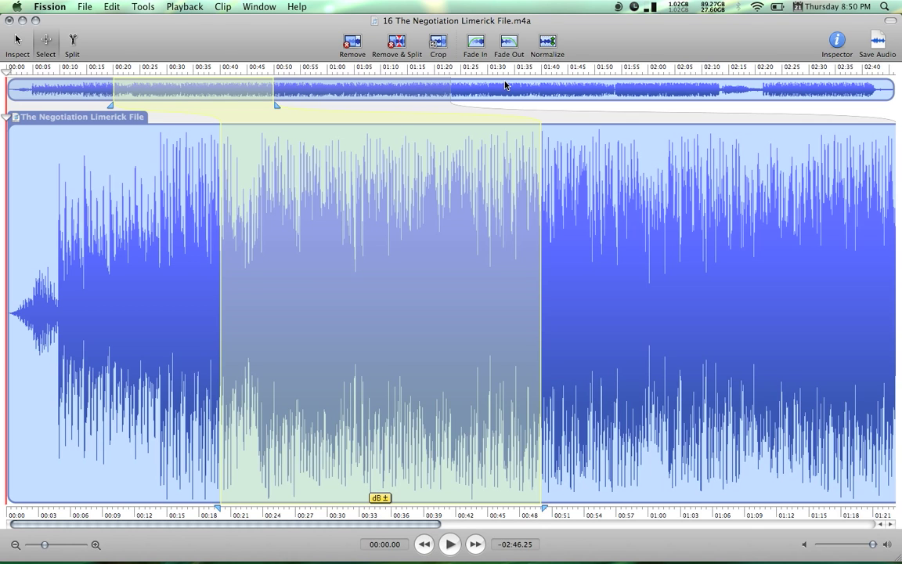
Crop to the 30-second selection and save as AAC, replacing the original .m4a on the Desktop
left_click(438, 43)
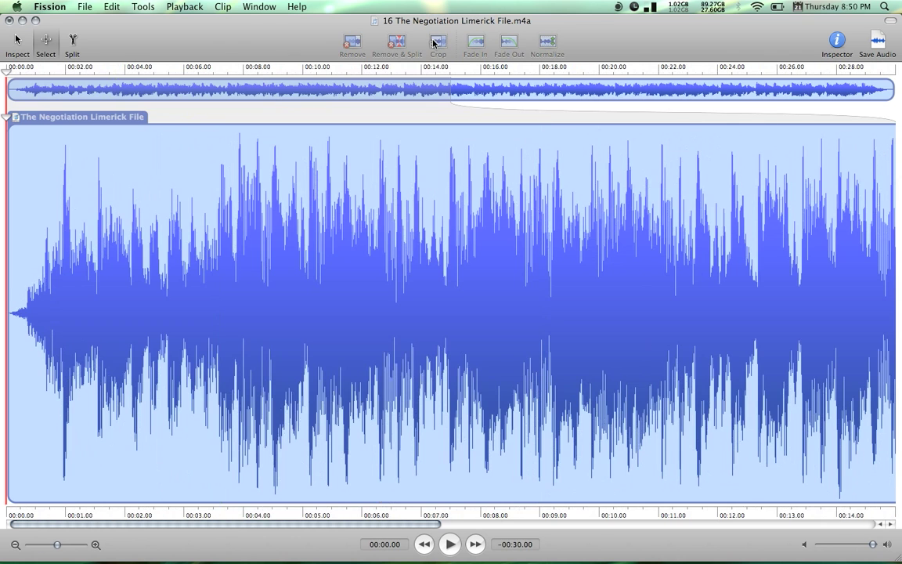
mouse_move(133, 162)
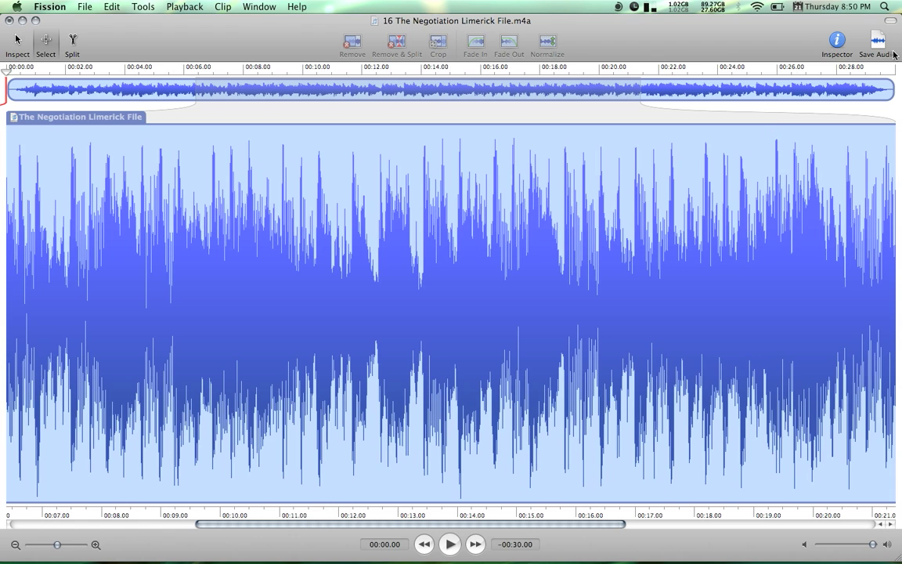
left_click(877, 41)
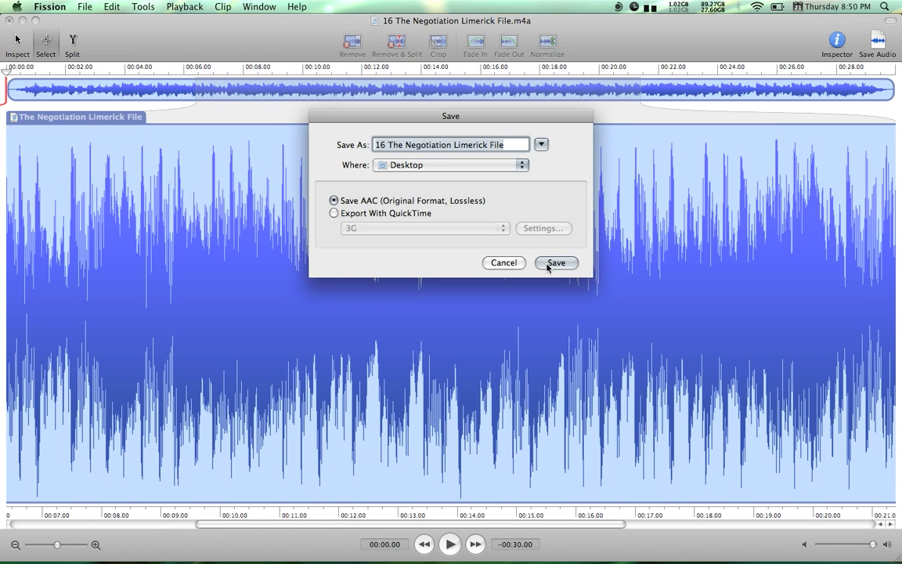
left_click(556, 263)
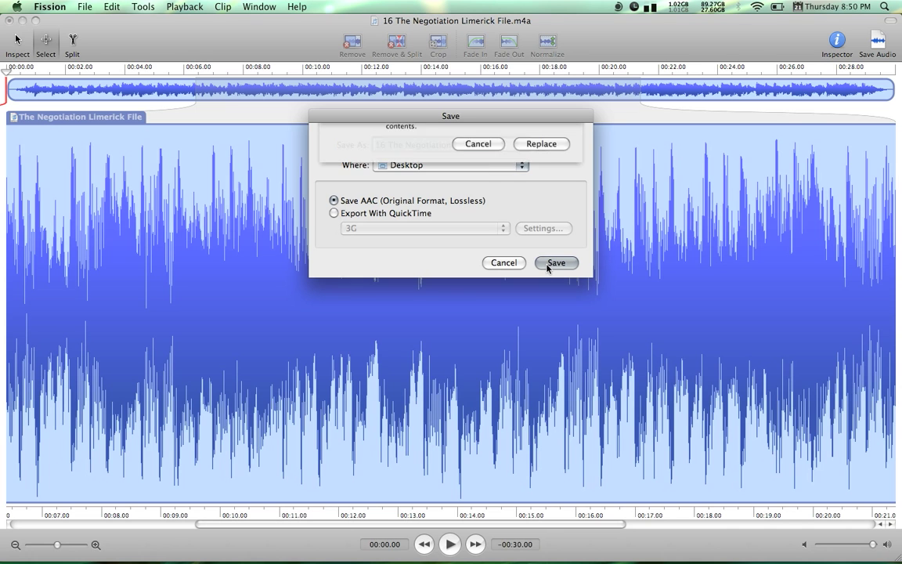
left_click(556, 262)
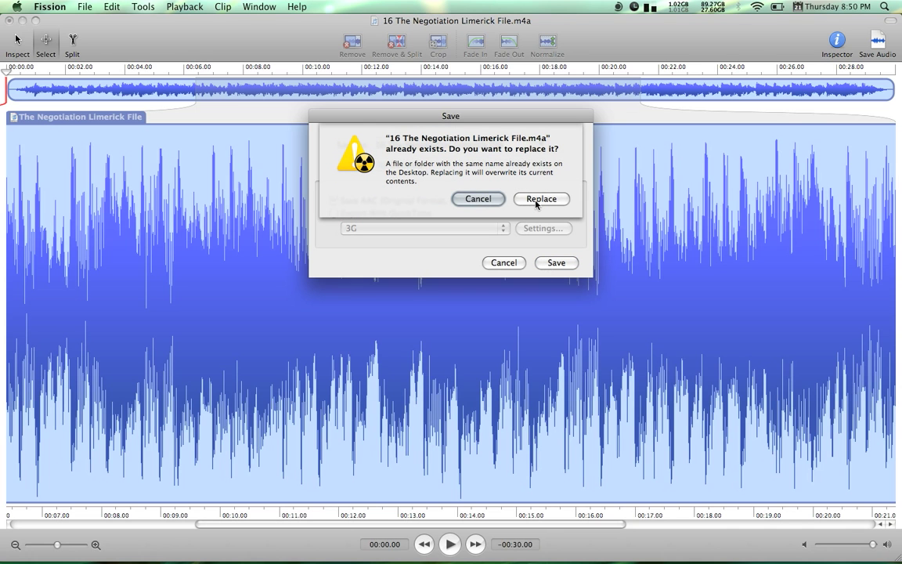
left_click(541, 198)
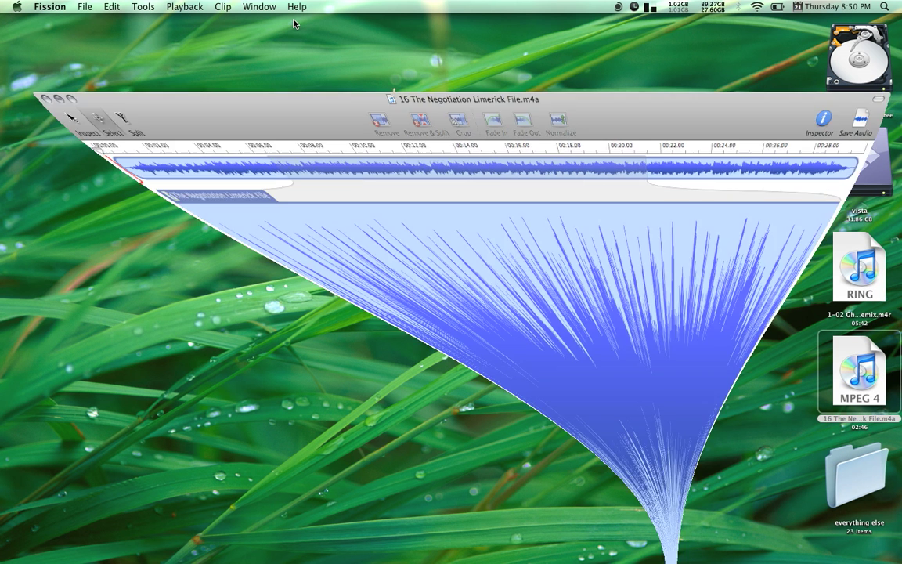
Via Get Info on the desktop clip, change its extension to .m4r and accept Use .m4r
left_click(46, 99)
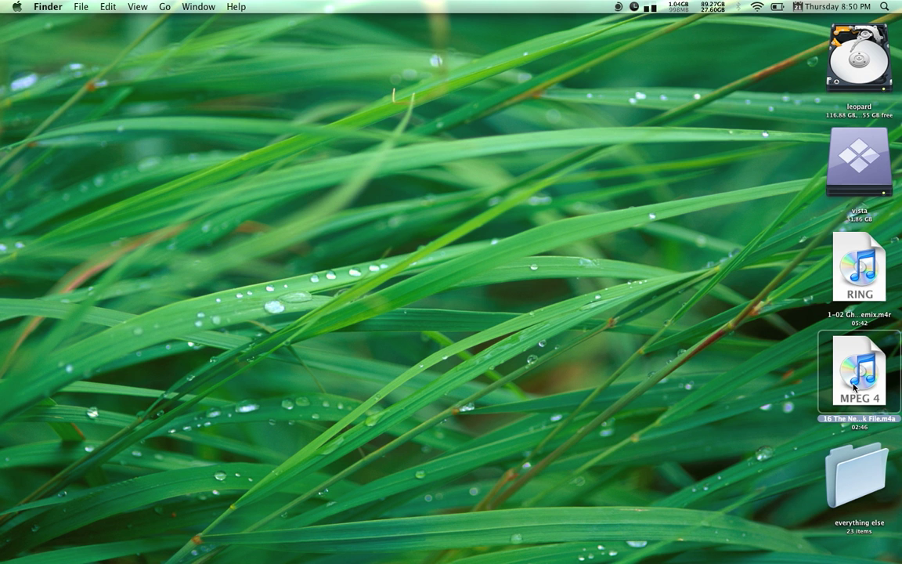
right_click(858, 372)
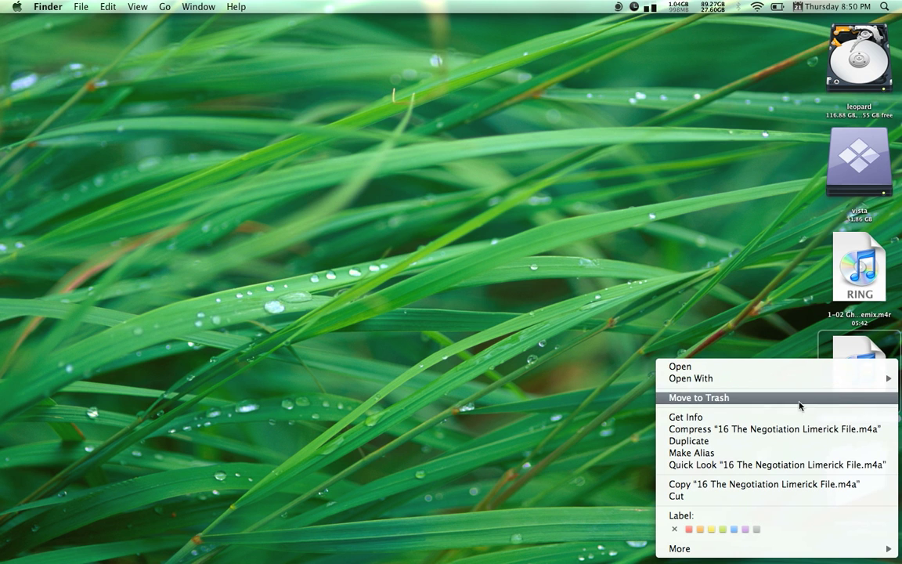
left_click(685, 417)
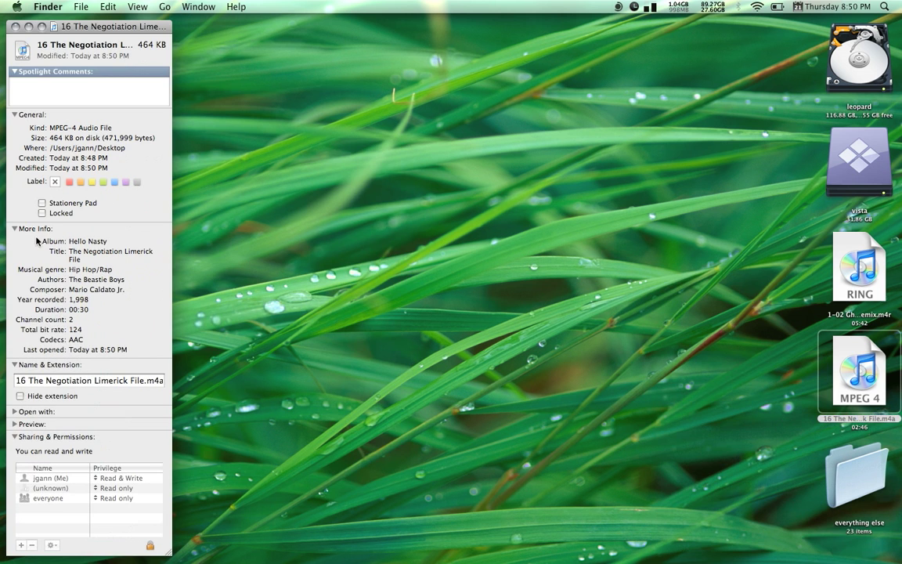
mouse_move(81, 318)
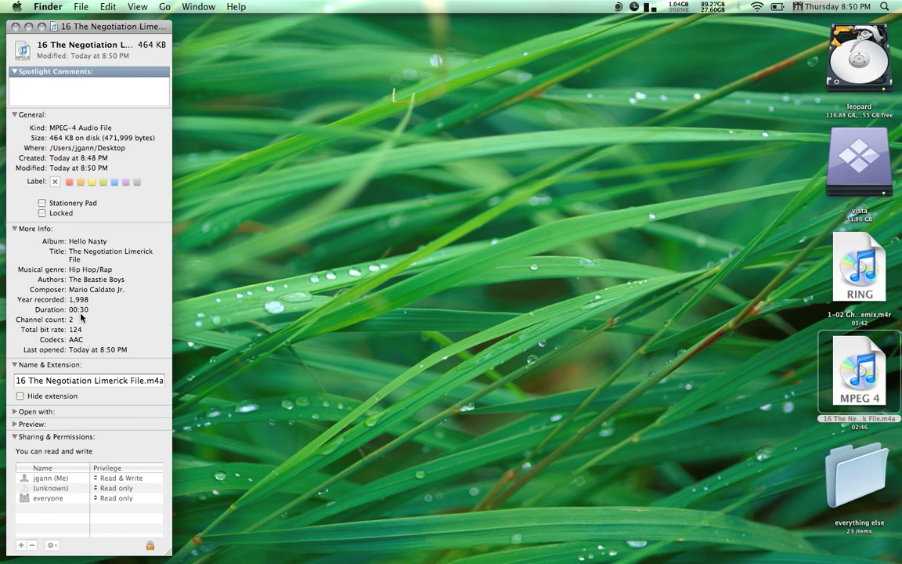
mouse_move(109, 369)
type("r")
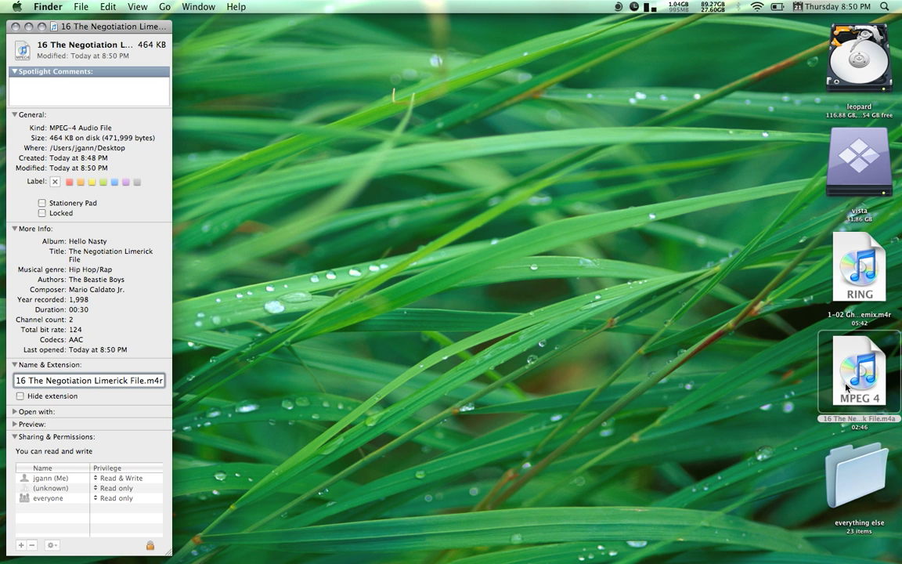
mouse_move(849, 297)
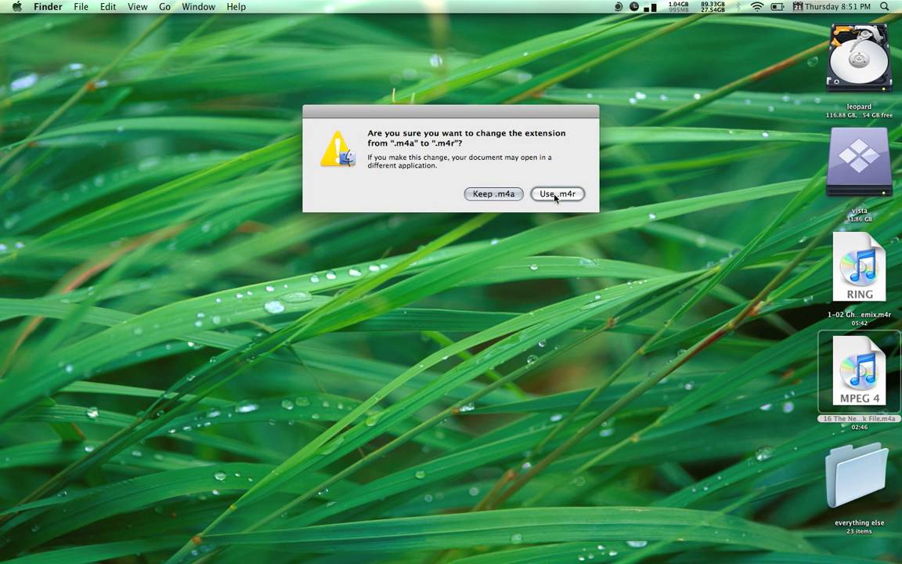
left_click(557, 193)
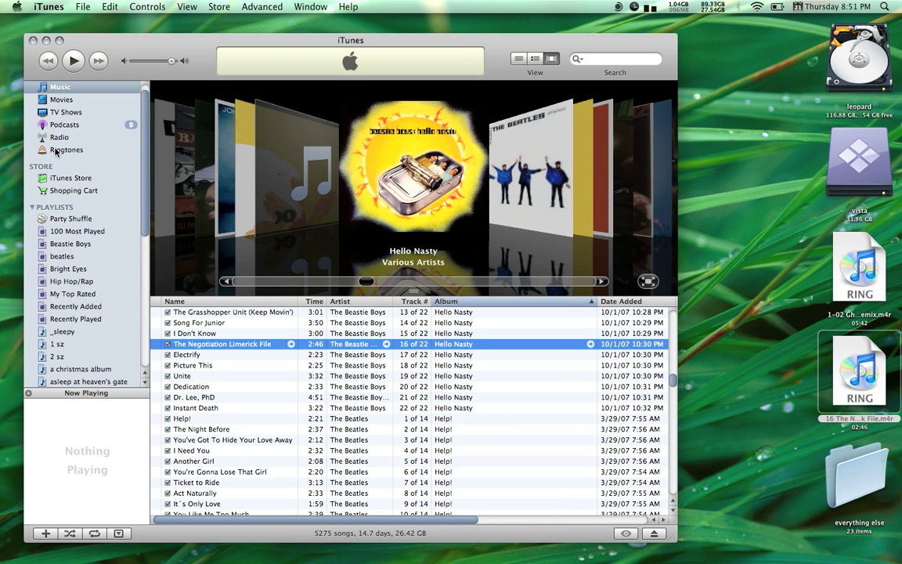
Show the Ringtones library and pick out The Negotiation Limerick File ringtone
left_click(66, 150)
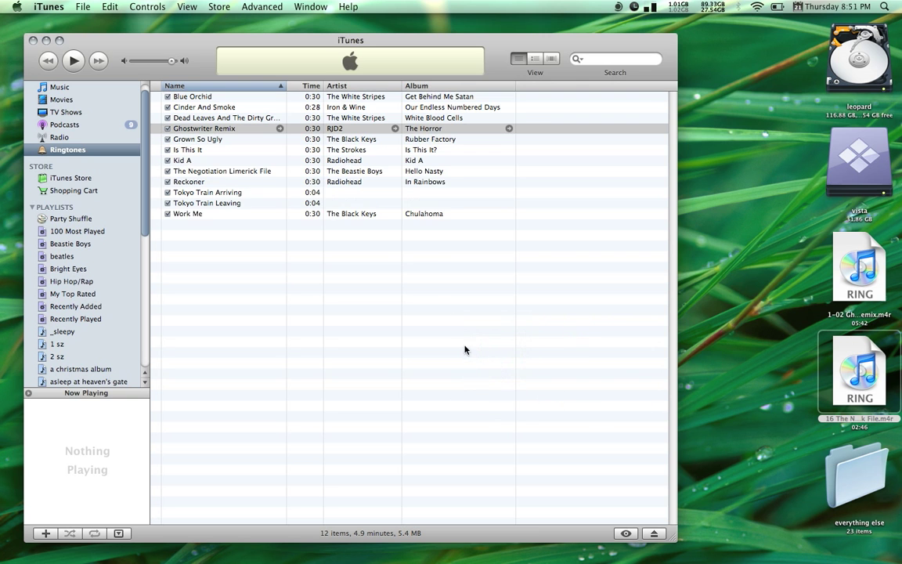
left_click(221, 170)
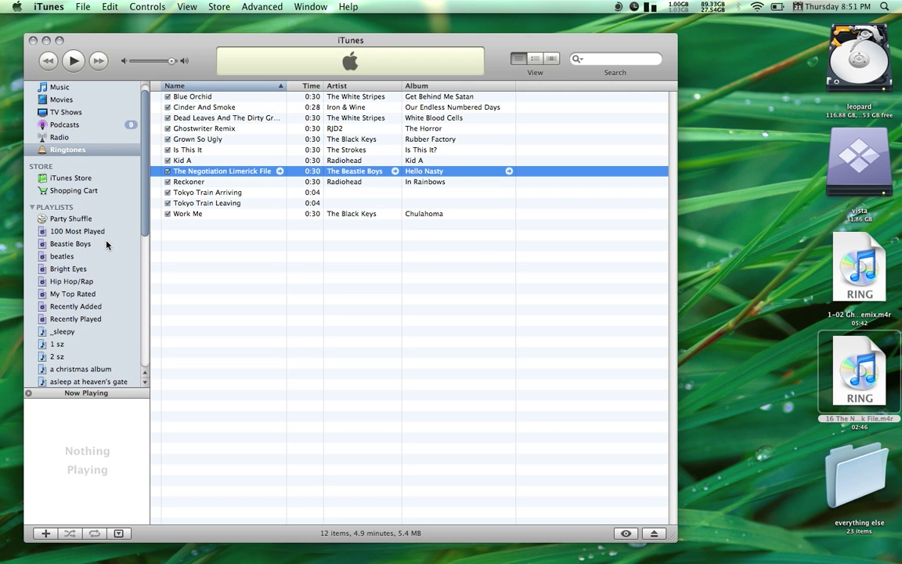
mouse_move(87, 312)
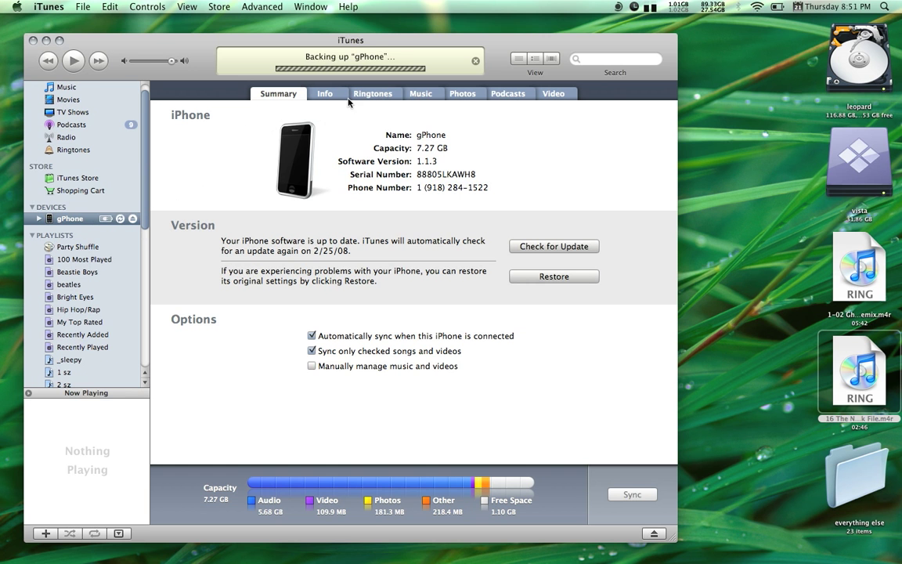
Show the iPhone's Ringtones sync page with Sync ringtones and All ringtones checked
left_click(372, 93)
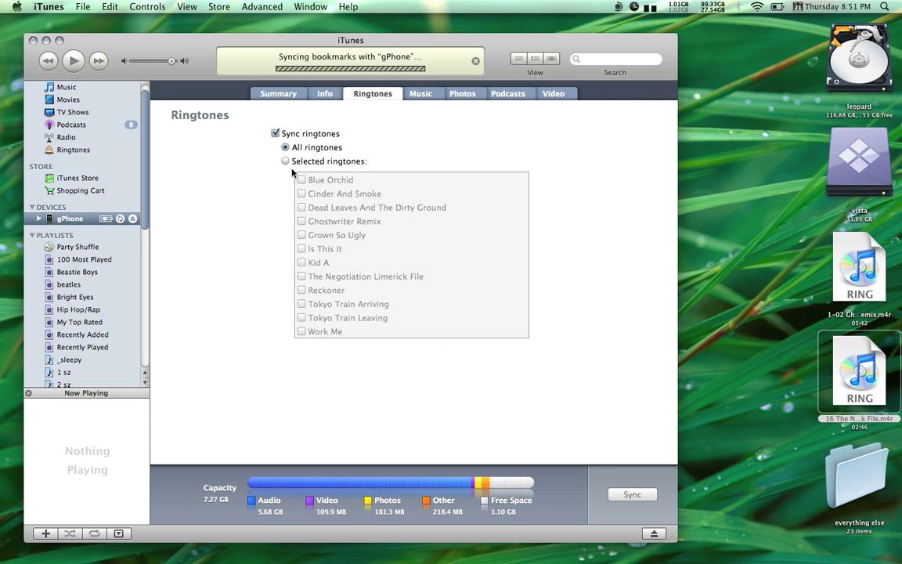
left_click(475, 62)
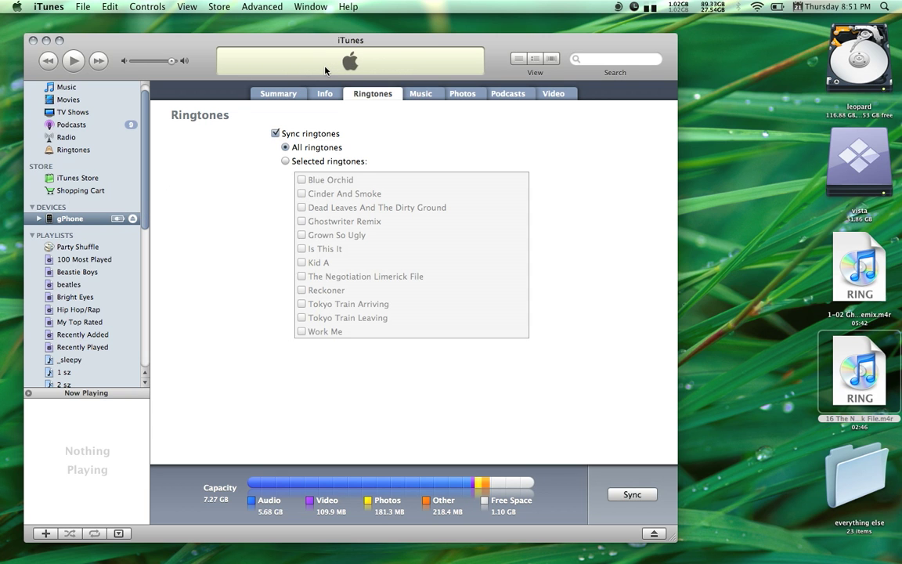
mouse_move(301, 76)
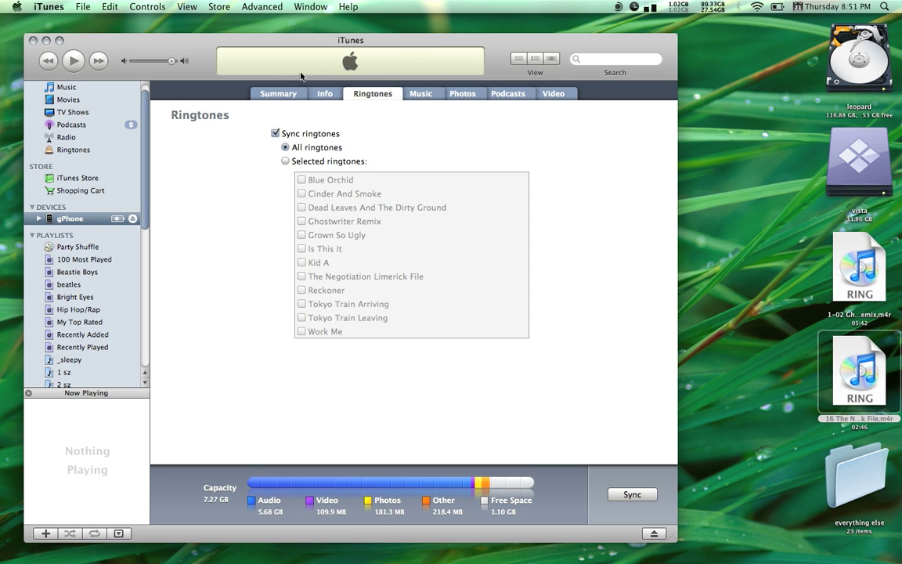